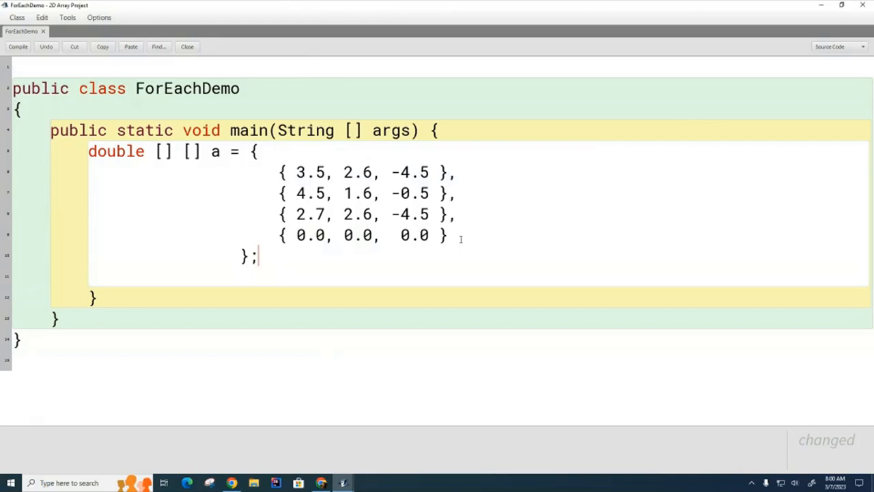
mouse_move(516, 348)
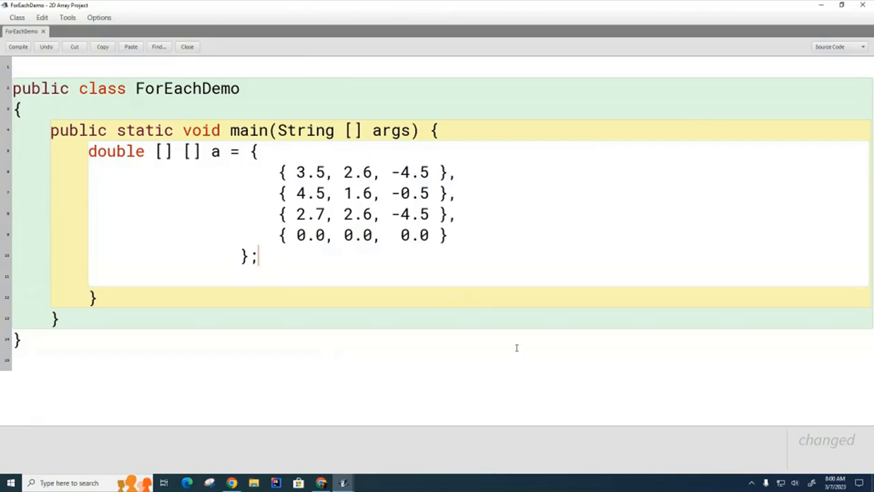
mouse_move(261, 315)
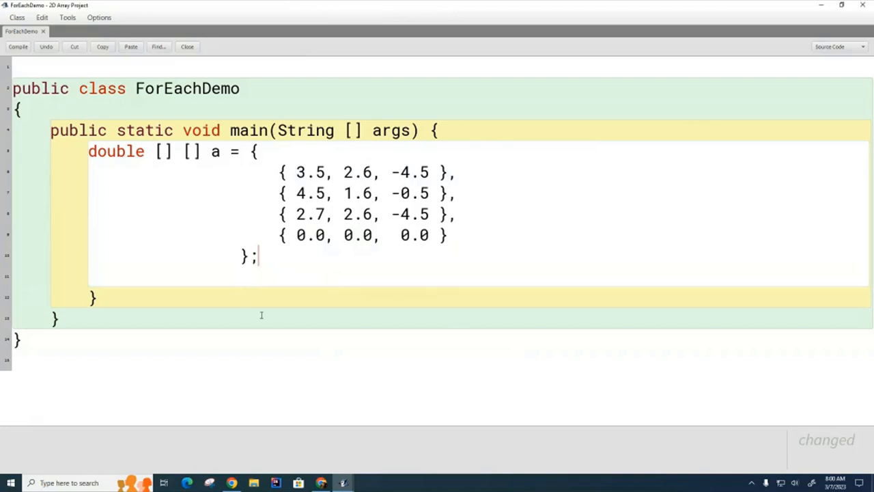
mouse_move(172, 286)
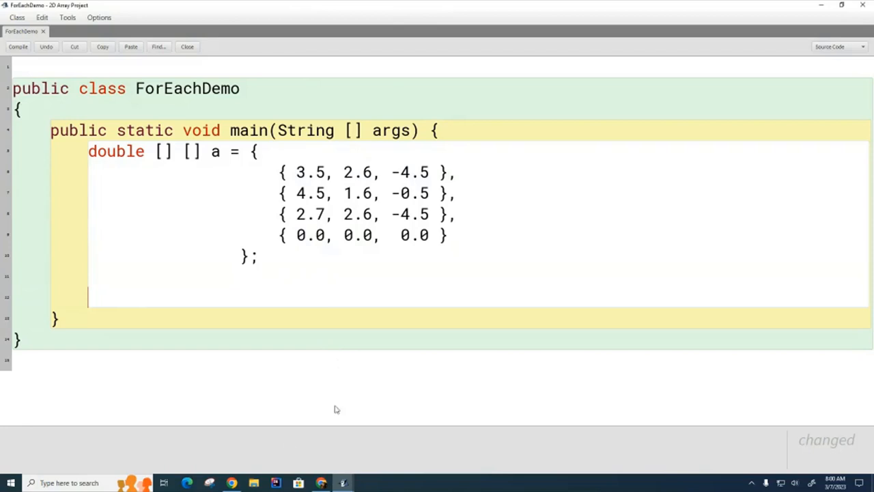
mouse_move(557, 491)
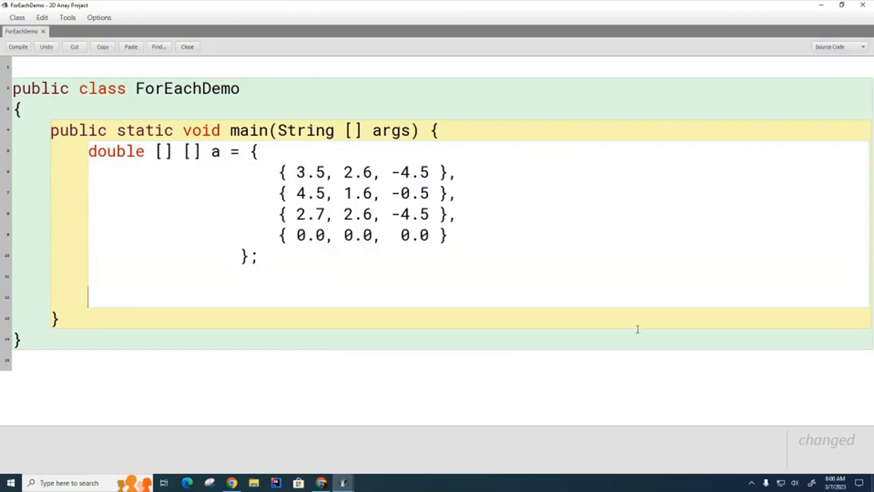
- Type two empty nested for () { } loop skeletons below the 2D double array declaration
type("for () {")
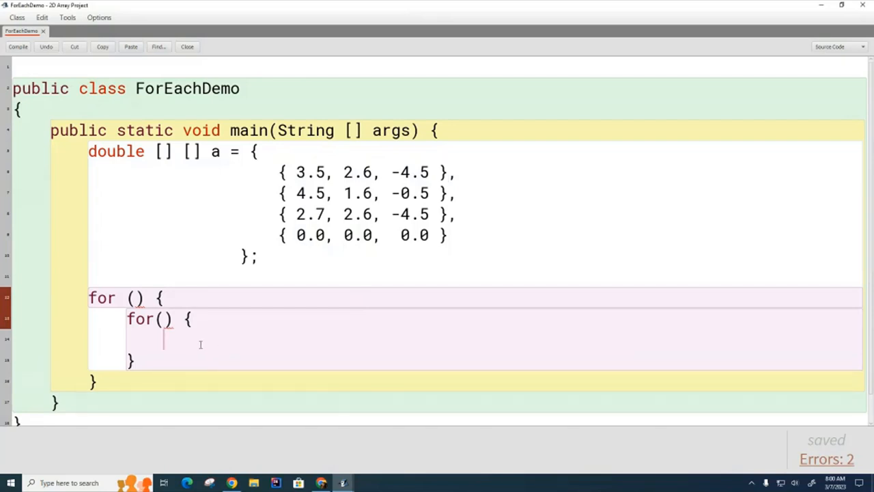
mouse_move(135, 298)
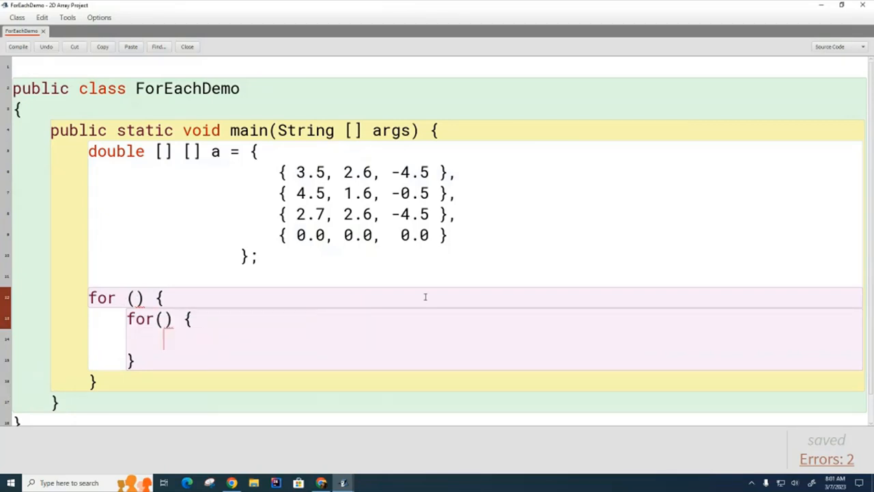
- Fill the loop headers: r from 0 to a.length, c from 0 to a[0].length
left_click(135, 297)
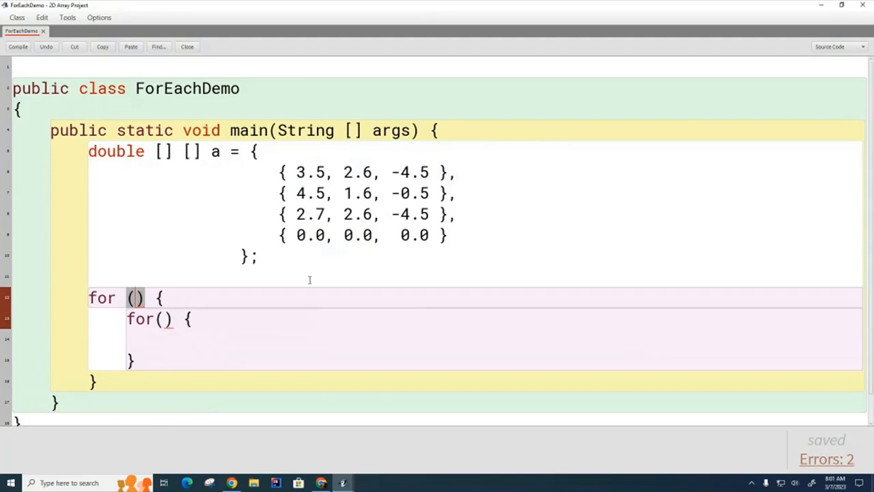
type("int r = 0; r < a.length; ++r")
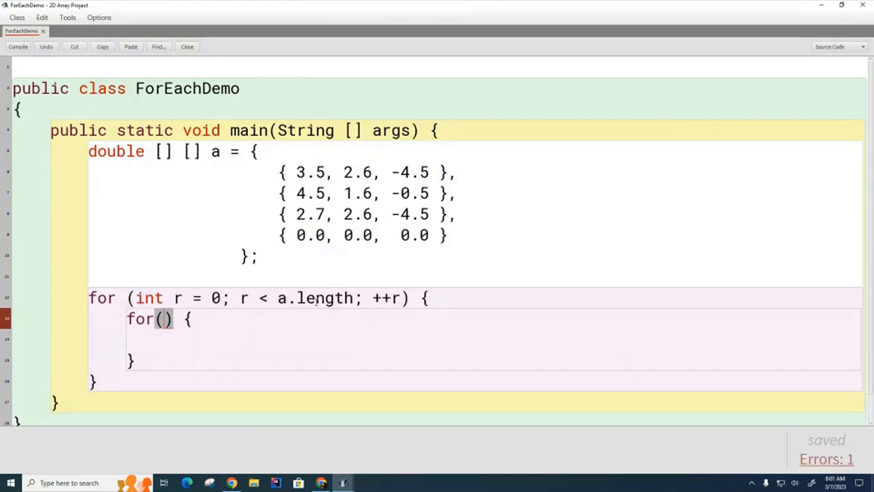
type("int c = 0; c < a[0].length; ++c")
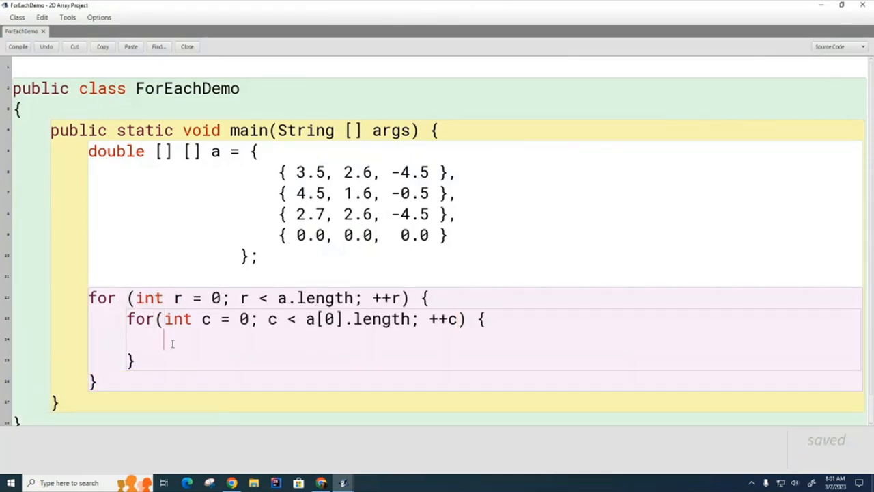
- Print a[r][c] followed by " " and add System.out.println() after the inner loop
type("System.out.print( [r][c] +")
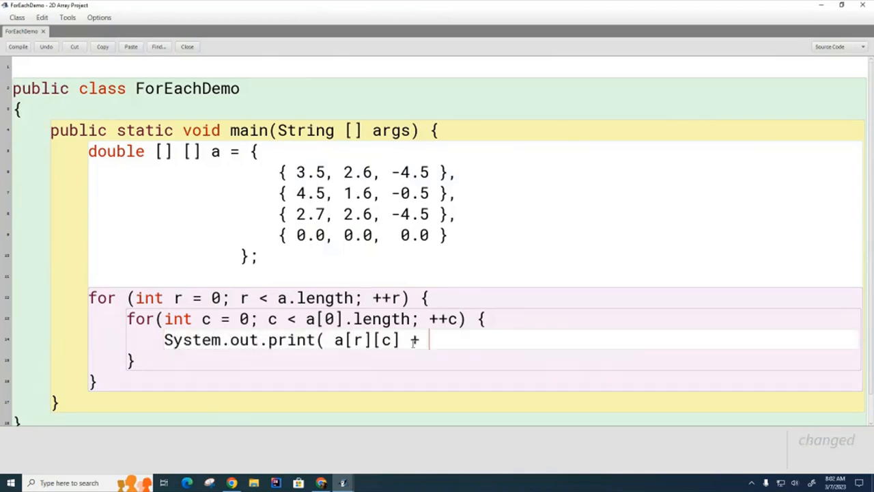
type("\" \");")
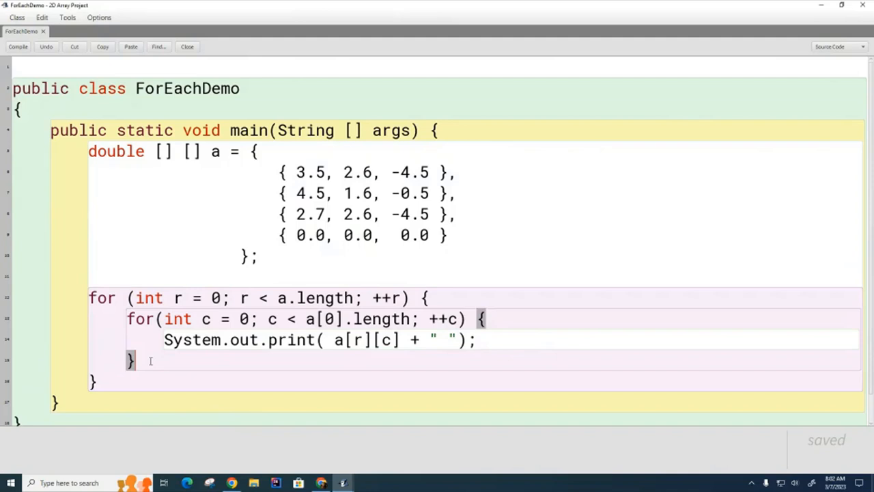
type("Sywste")
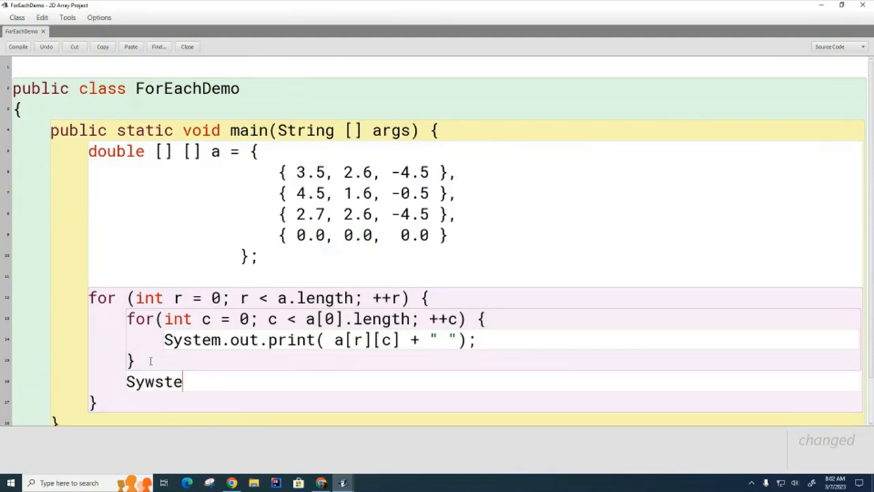
type("System.out.println();")
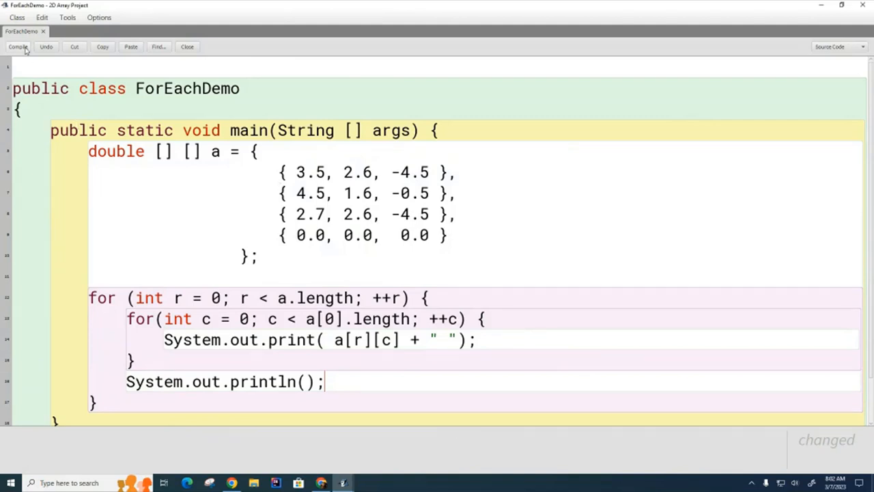
- Compile ForEachDemo, run main to view the array rows, and reopen the source
left_click(18, 47)
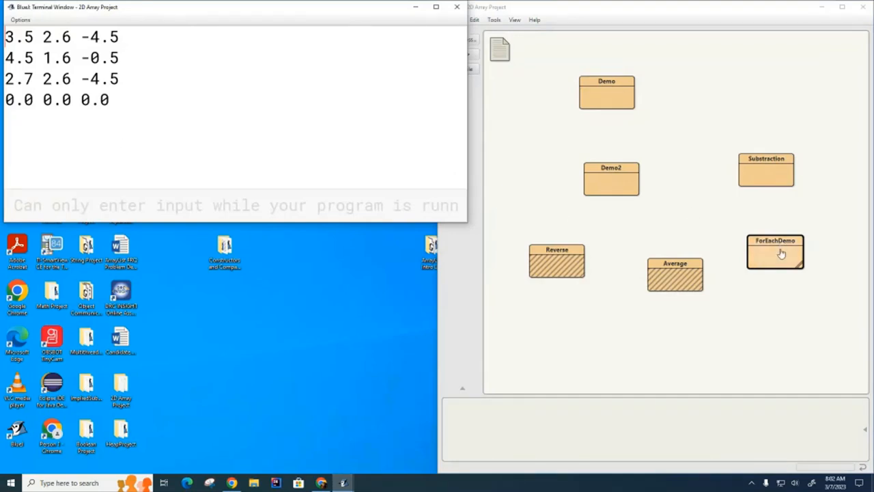
double_click(775, 251)
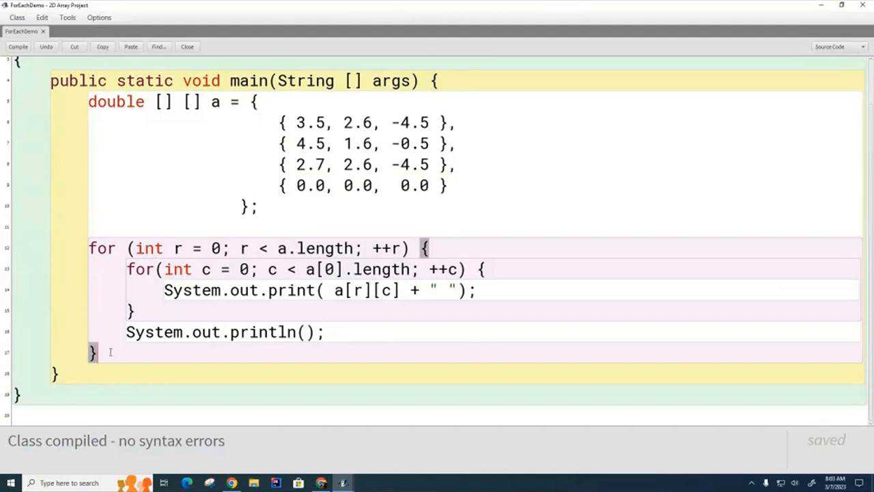
- Declare boolean [] b = { true, false, false, false, true }; below the nested loops
scroll("down", 3)
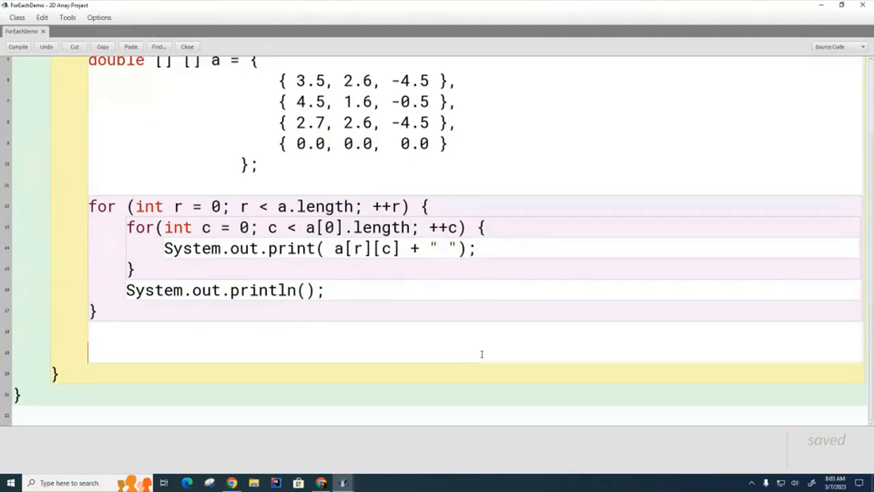
mouse_move(563, 402)
type("boolean [] b = { true, false, false, false, true")
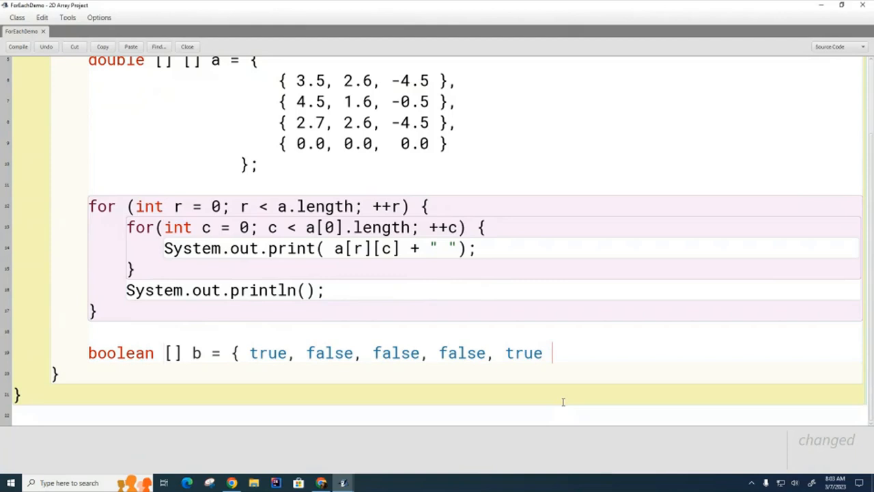
type("};")
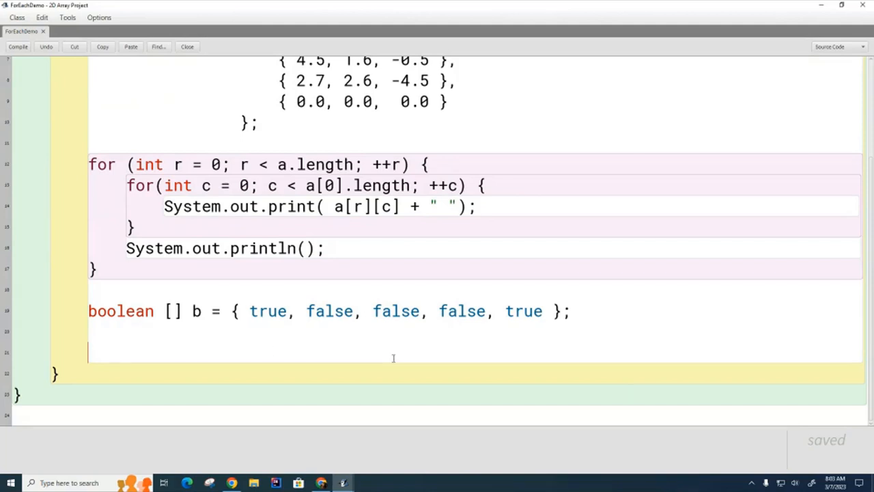
mouse_move(468, 342)
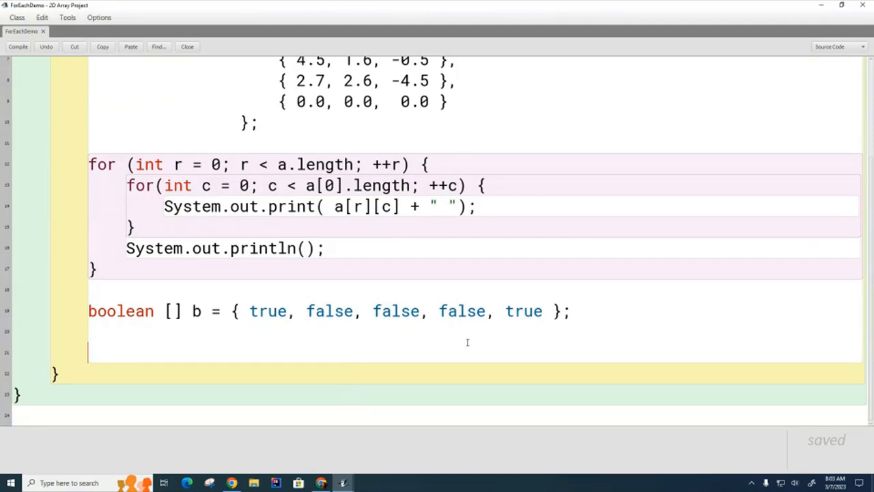
- Add a for ( : ) { } skeleton containing System.out.println( ? ); below the boolean array
type("for")
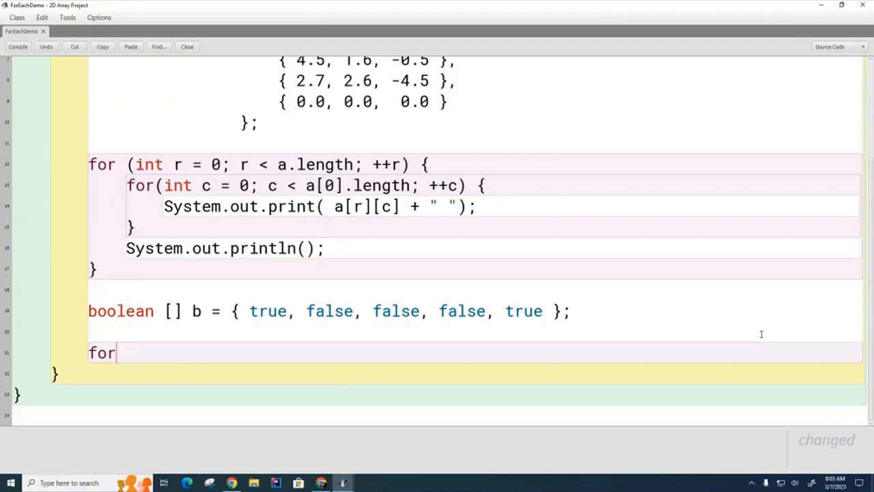
type("(  :  ) {")
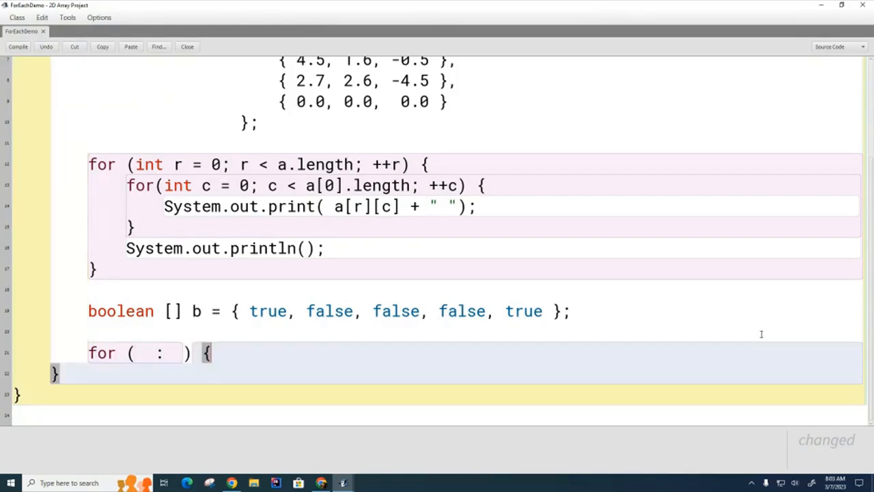
type("System.out.println( ? );")
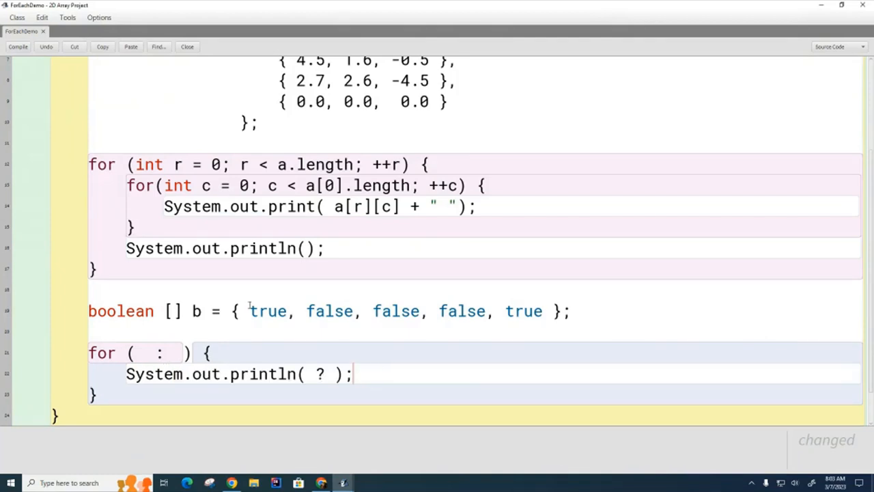
mouse_move(349, 446)
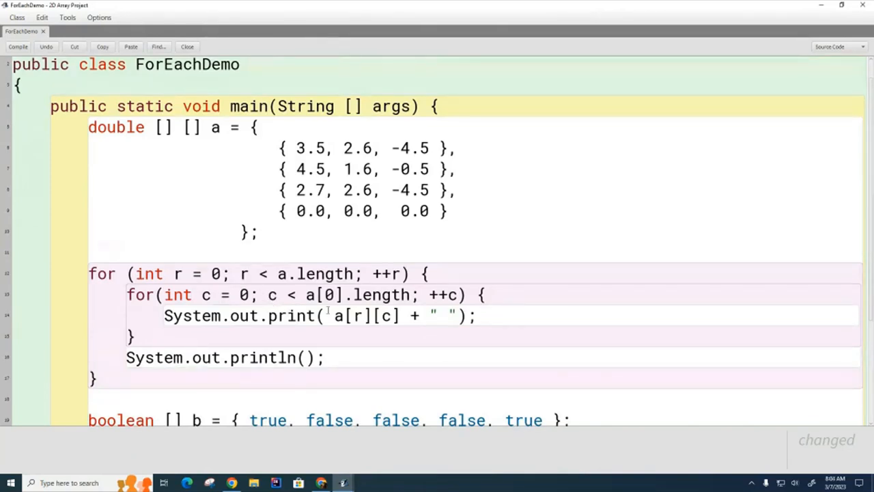
scroll("down", 3)
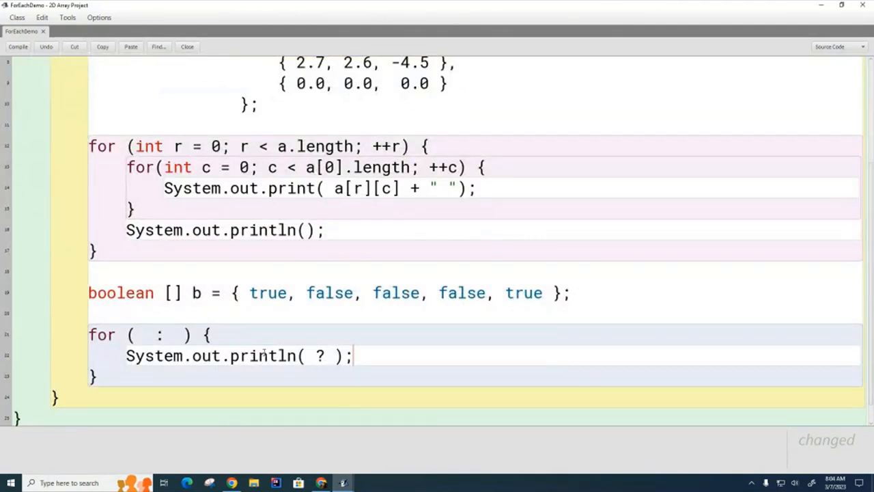
mouse_move(569, 369)
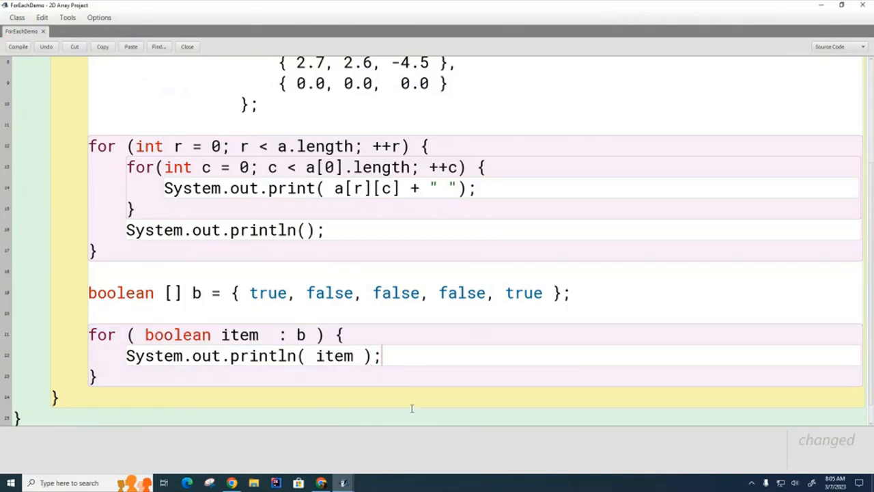
- Complete the loop as for (boolean item : b) printing item, and compile without errors
double_click(176, 334)
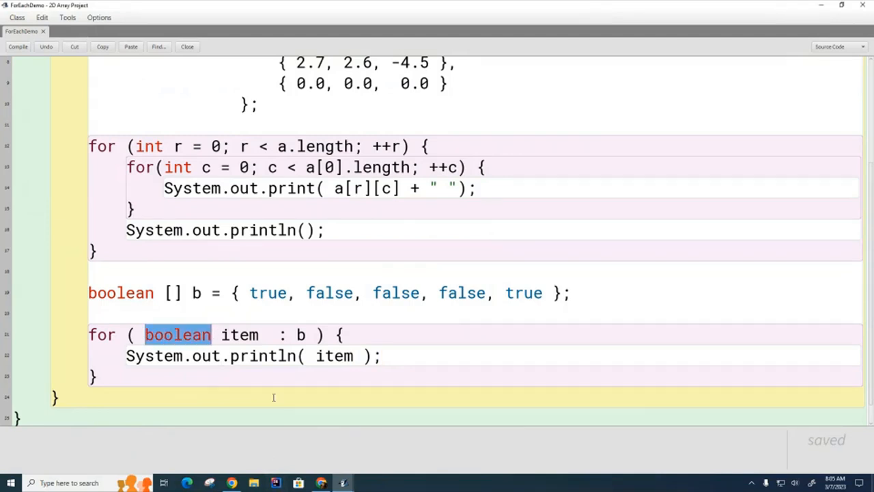
double_click(238, 334)
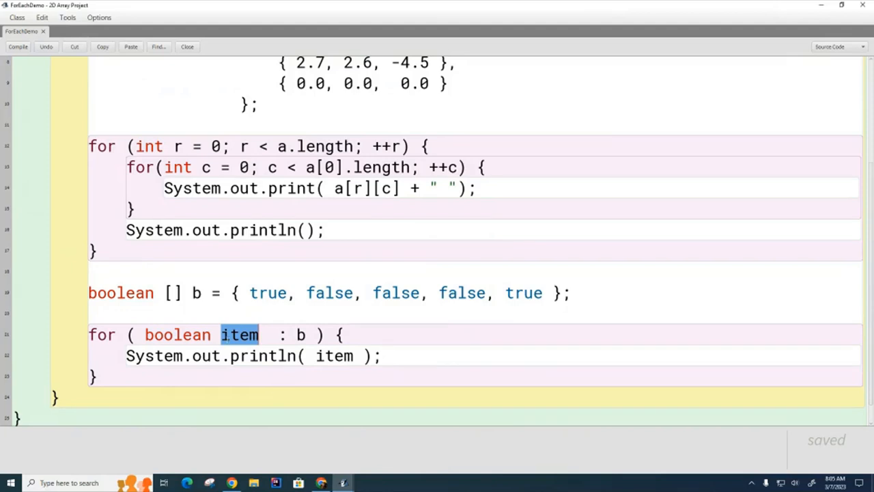
left_click(232, 335)
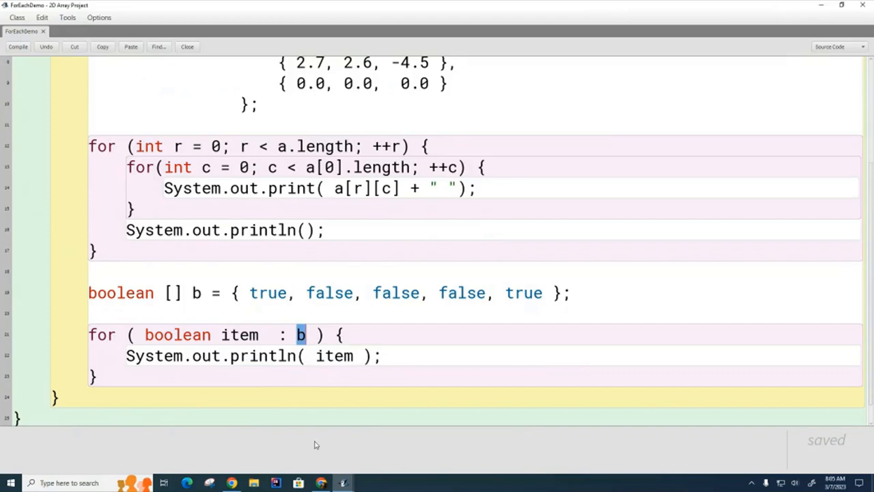
mouse_move(344, 304)
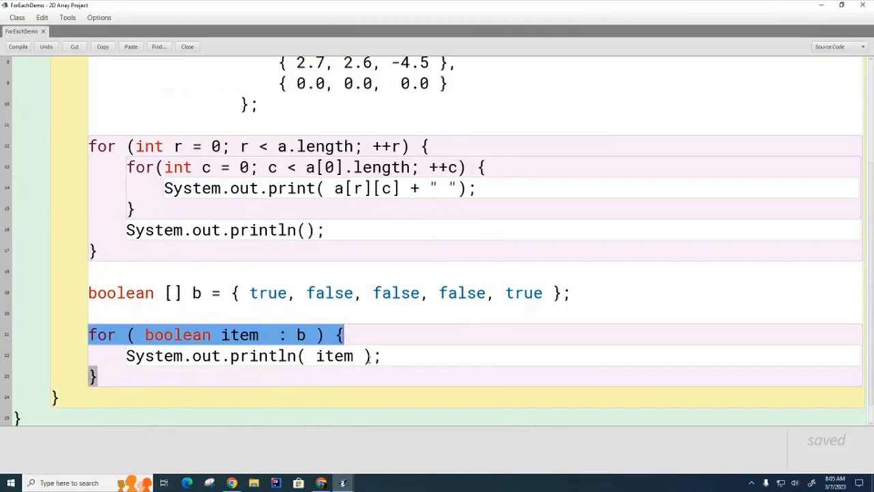
mouse_move(345, 387)
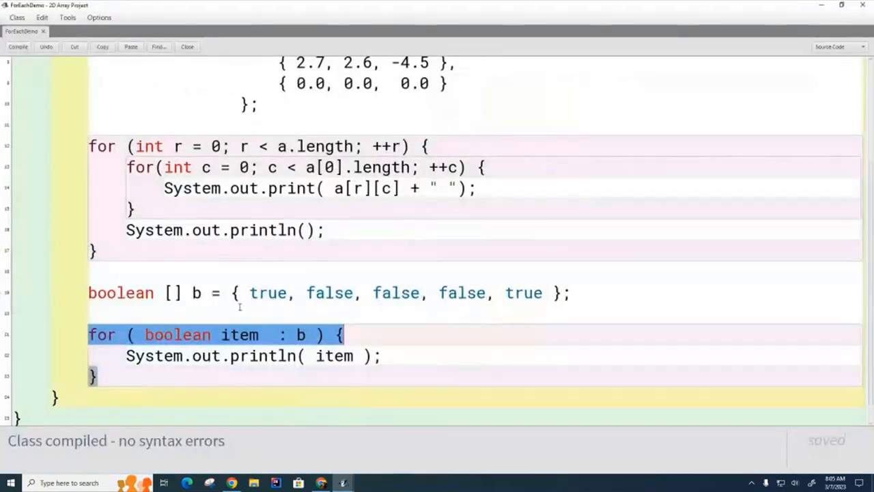
left_click(96, 274)
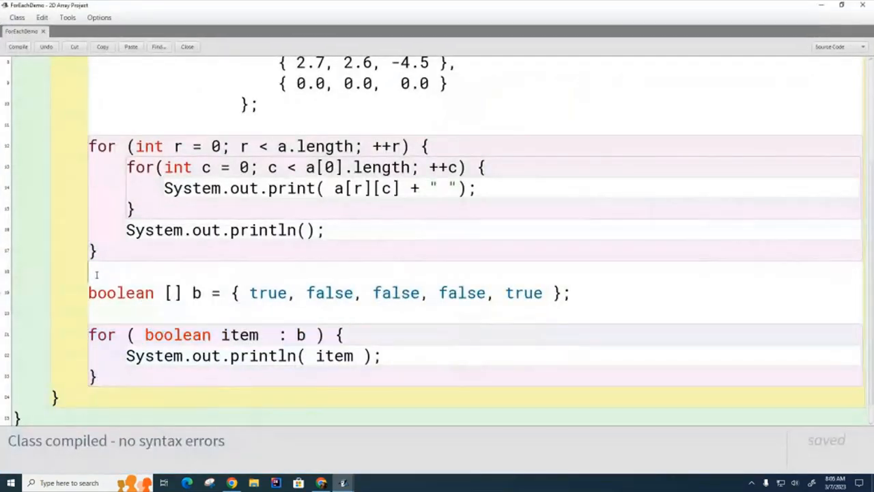
- Wrap the boolean example and the old index-based nested loops in /* */ block comments
type("/*")
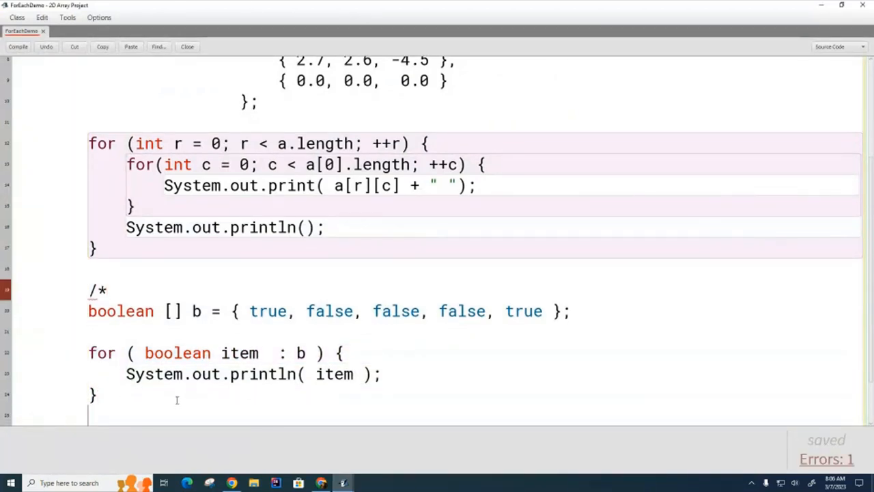
type("*/")
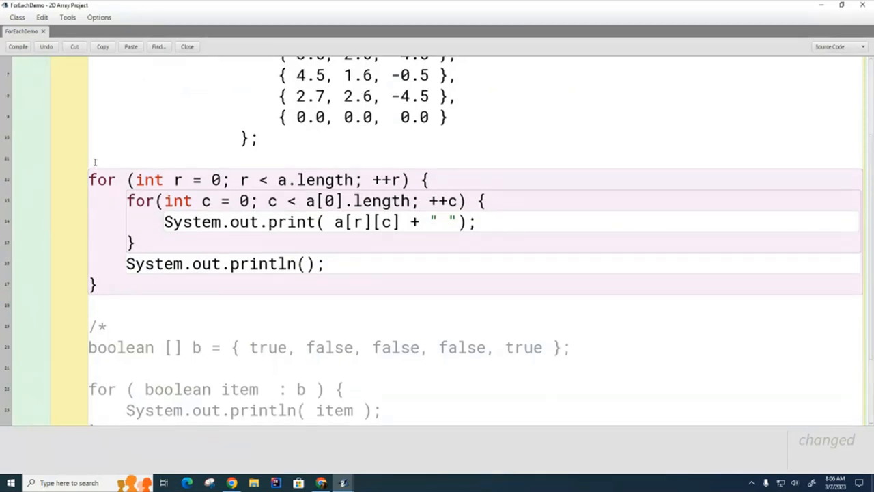
type("/*")
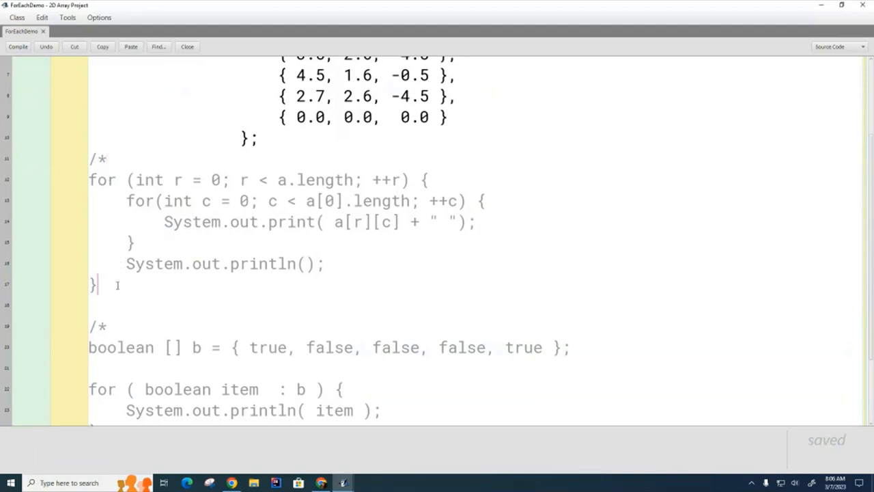
type("*/")
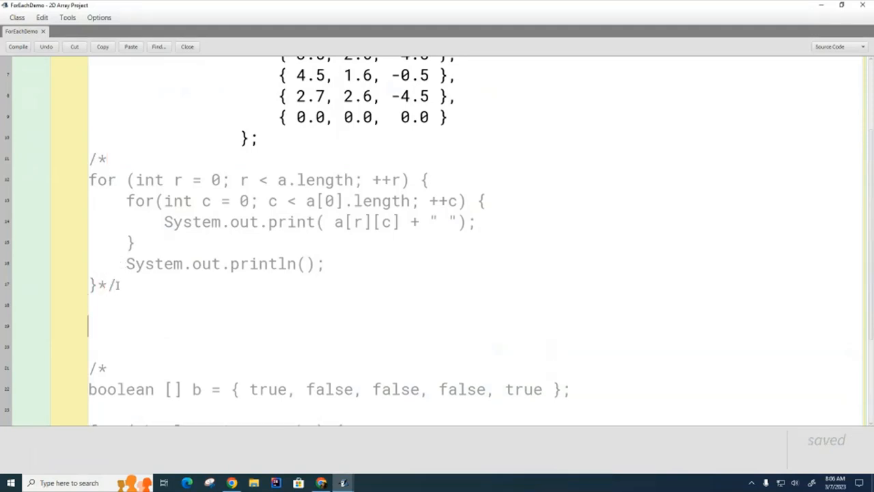
left_click_drag(89, 180, 144, 248)
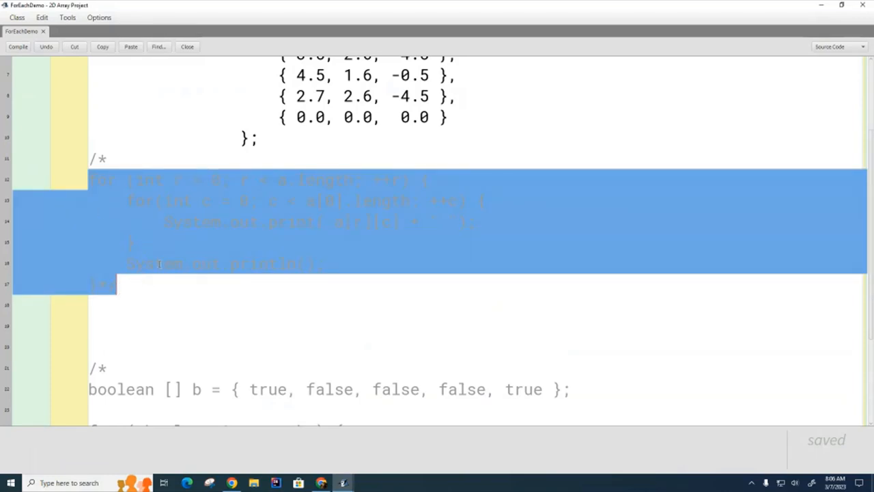
left_click(294, 293)
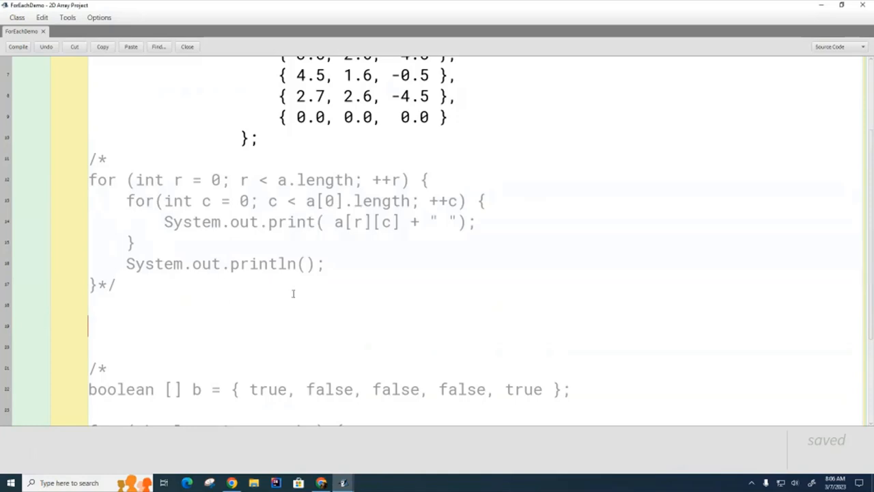
mouse_move(752, 289)
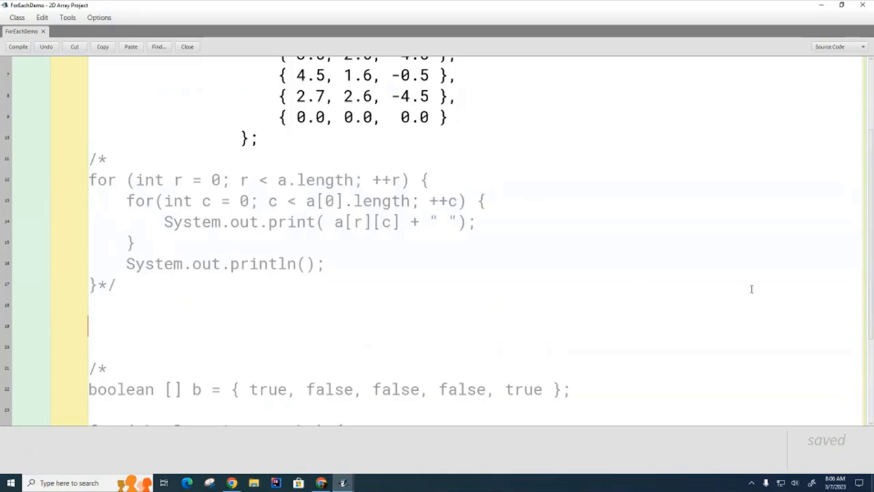
- Type two nested empty for ( : ) { } loops with System.out.println() after the inner one
type("for ( : ) {")
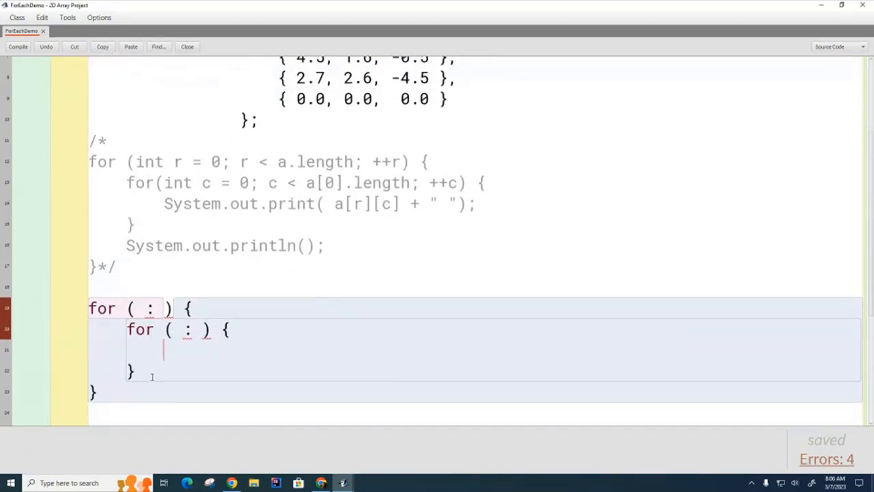
type("Syste")
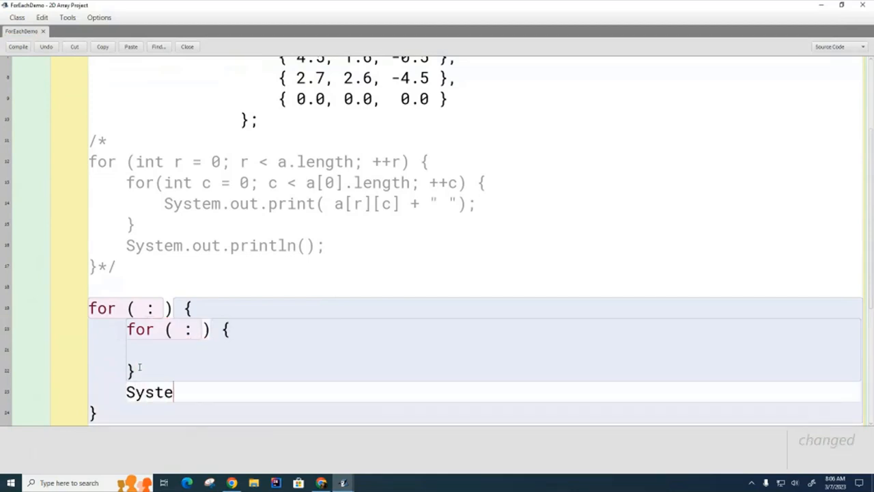
type("m.out.println()")
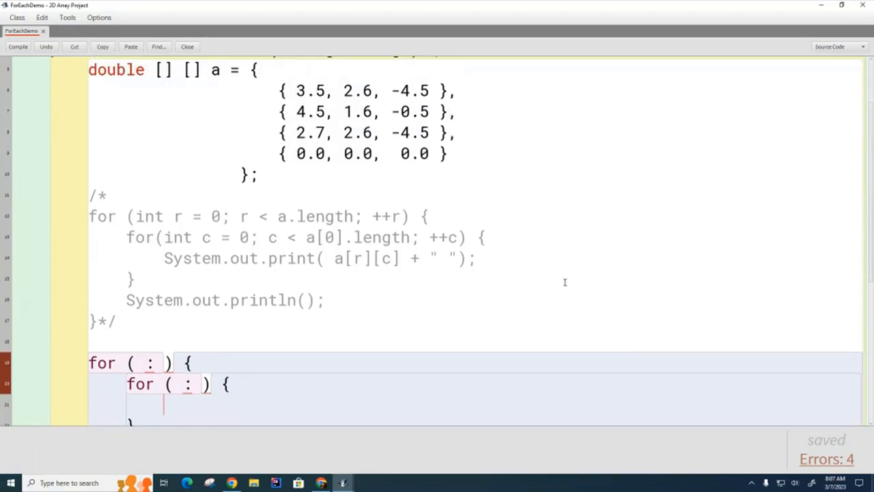
scroll("down", 3)
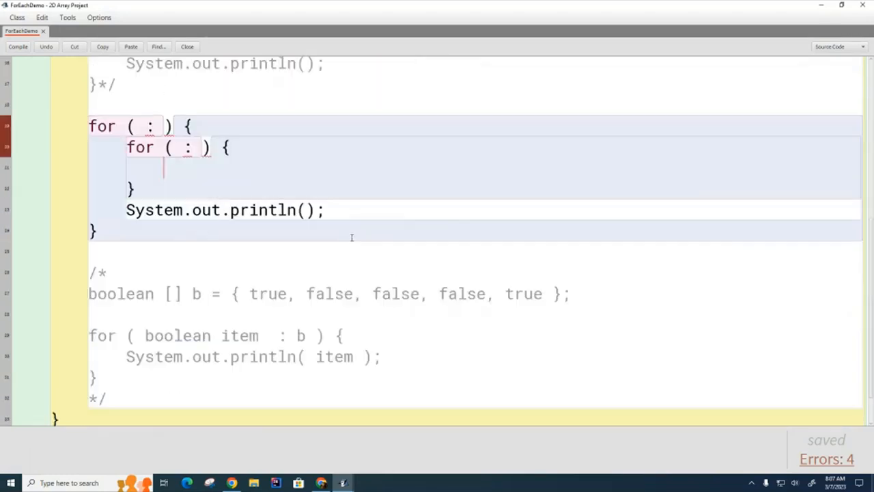
scroll("down", 3)
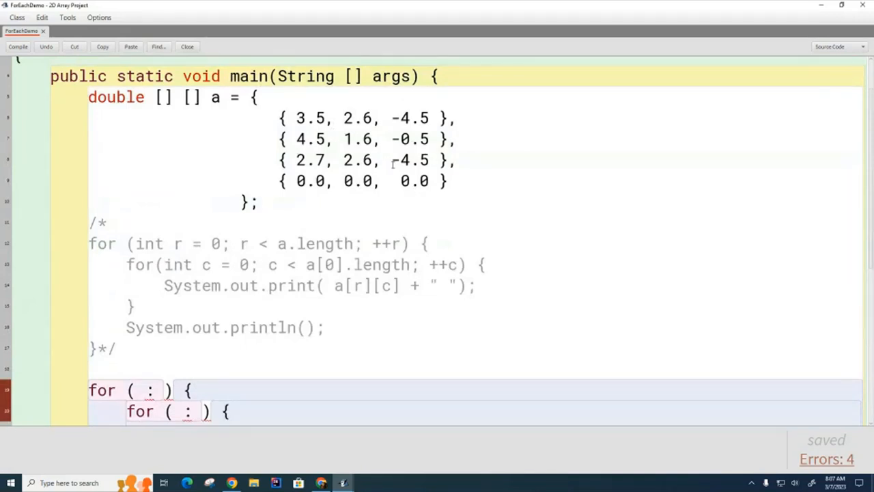
mouse_move(601, 203)
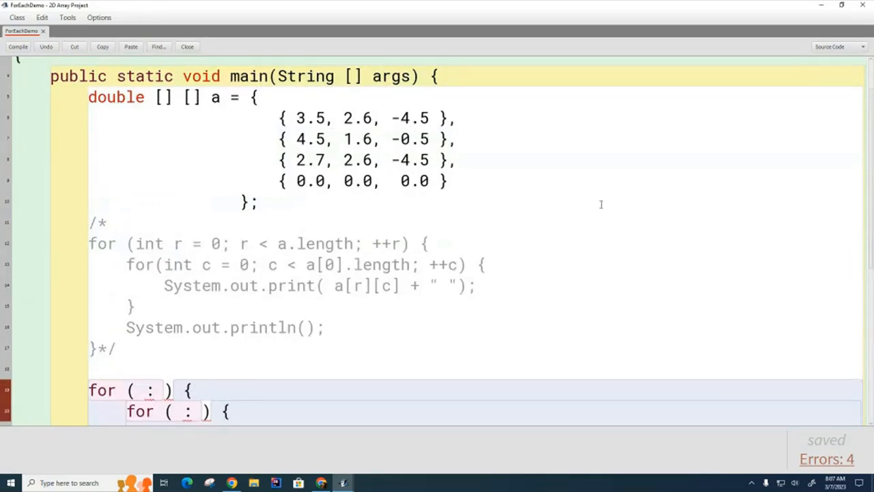
mouse_move(615, 235)
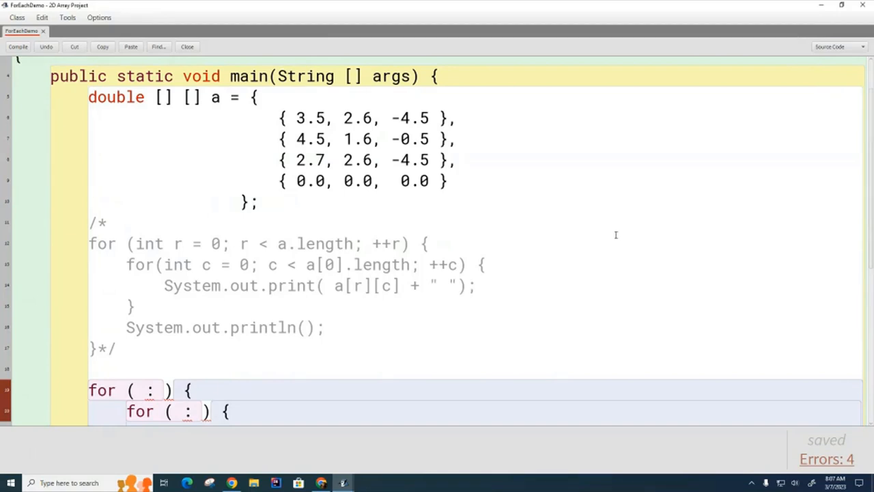
mouse_move(614, 245)
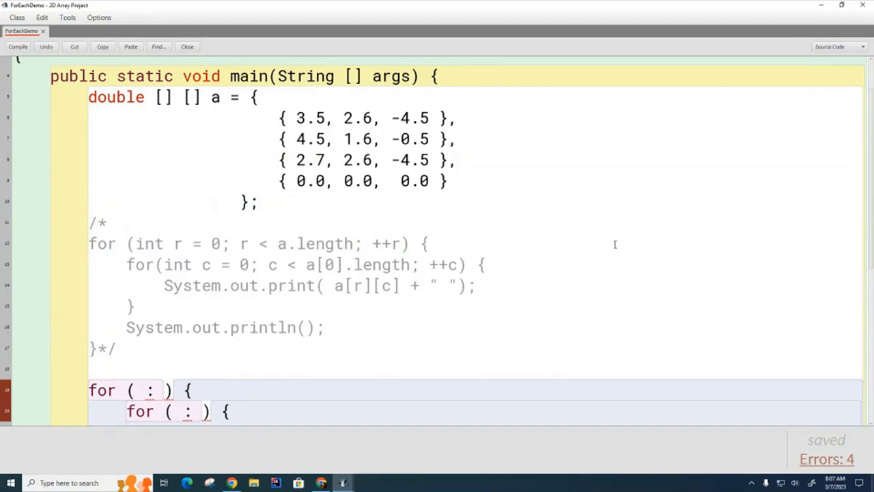
mouse_move(325, 258)
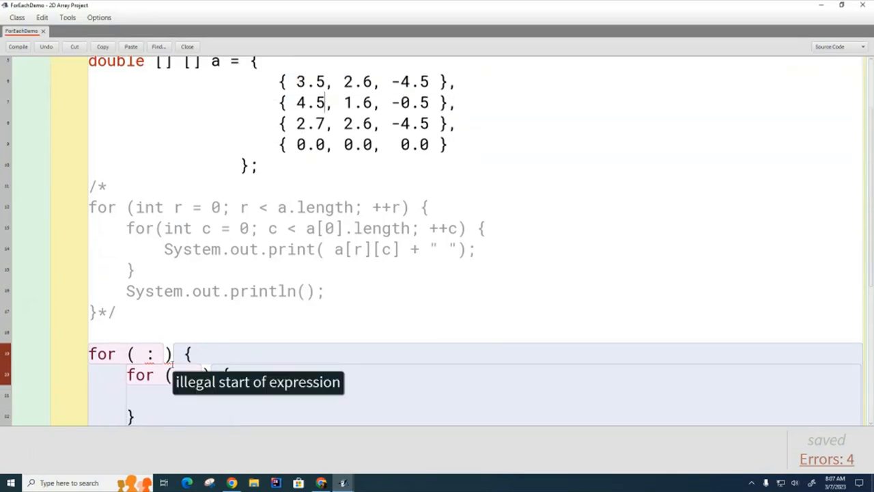
mouse_move(629, 325)
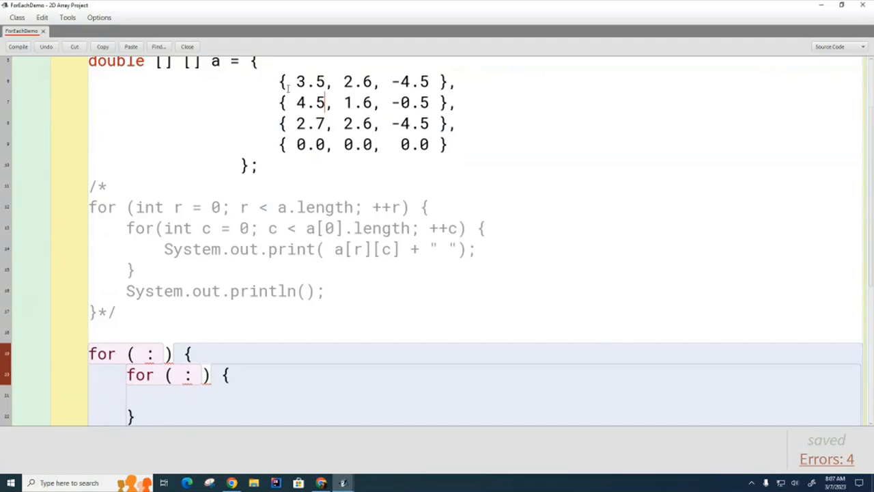
mouse_move(542, 104)
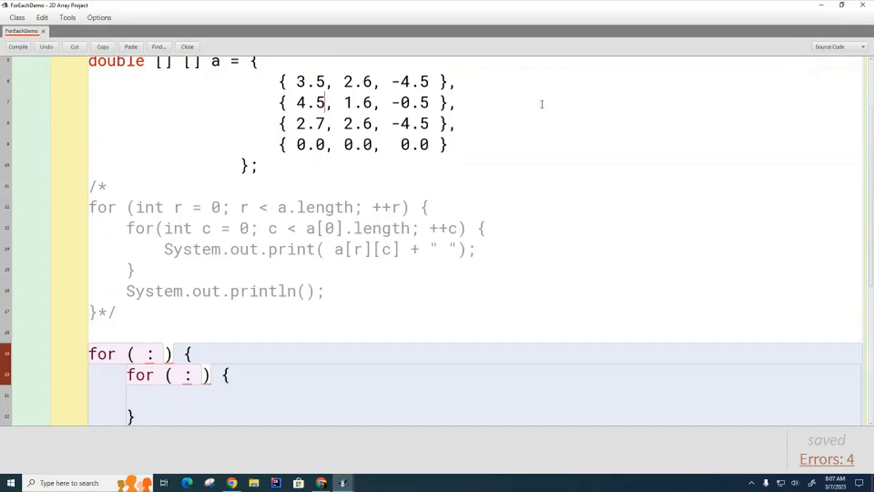
mouse_move(471, 143)
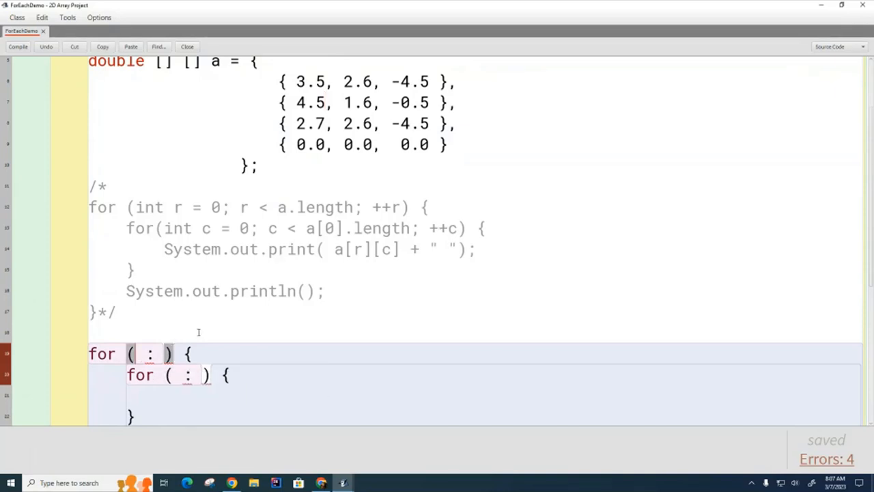
- Put ? in the outer for-each header and add // process each row and // process each column comments
type("?")
left_click(475, 375)
type("      // process each column")
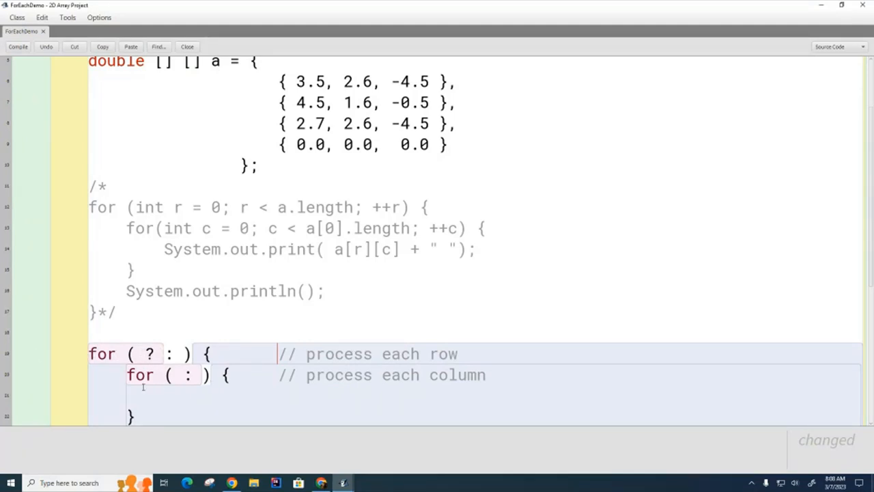
mouse_move(372, 402)
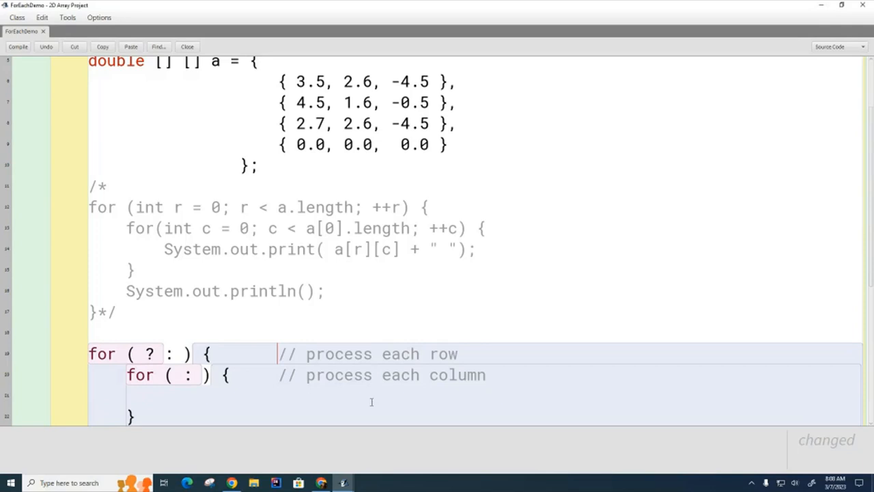
mouse_move(758, 334)
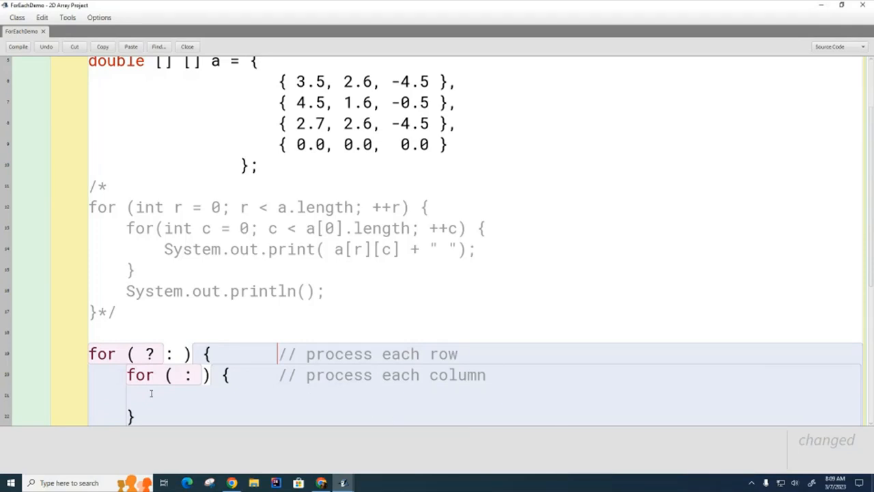
- Set headers to double [] r : a and double c : r, print c + " ", and compile
double_click(149, 354)
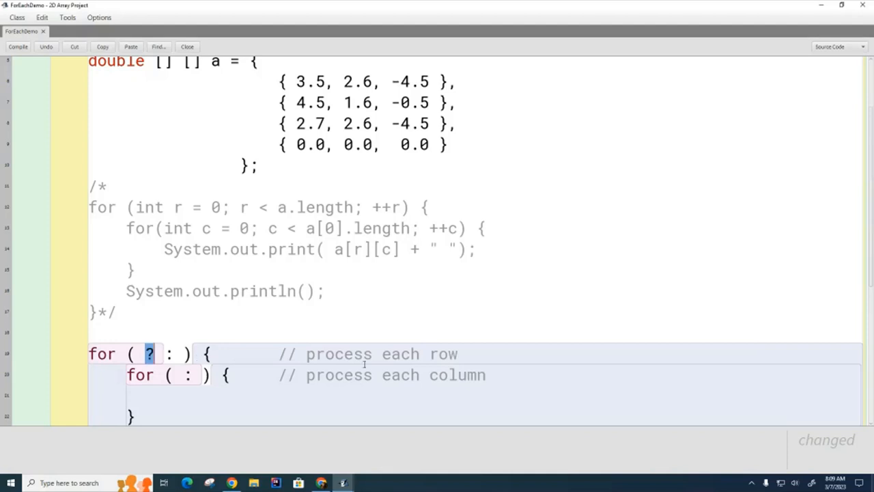
mouse_move(553, 378)
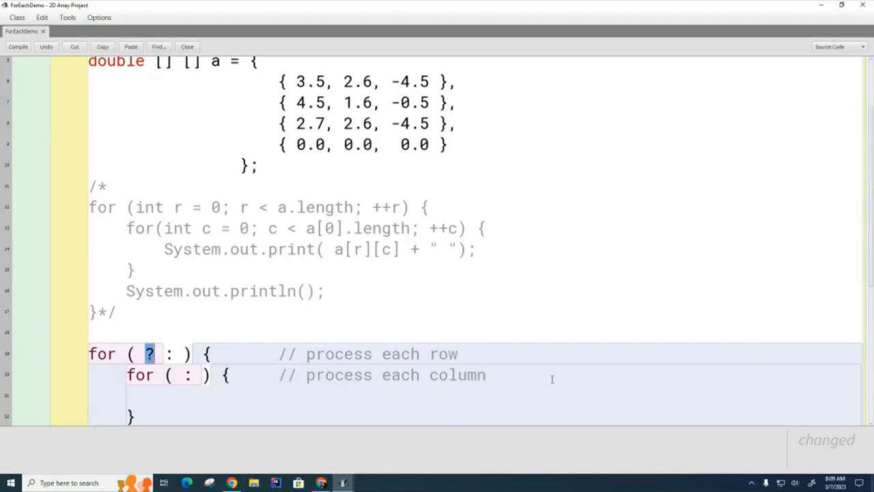
type("double []")
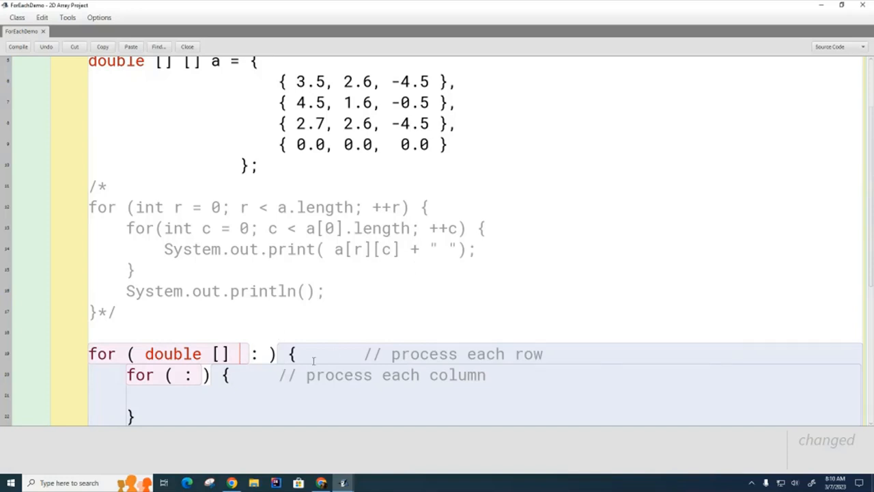
type("r")
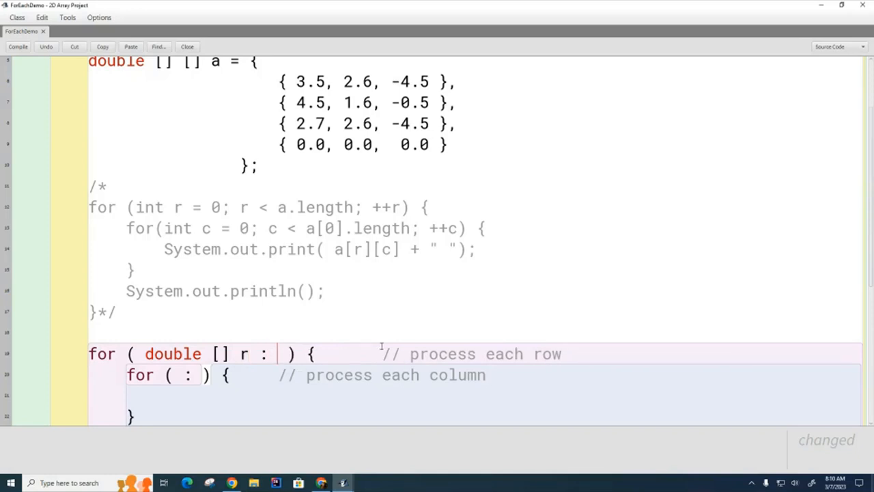
type("a")
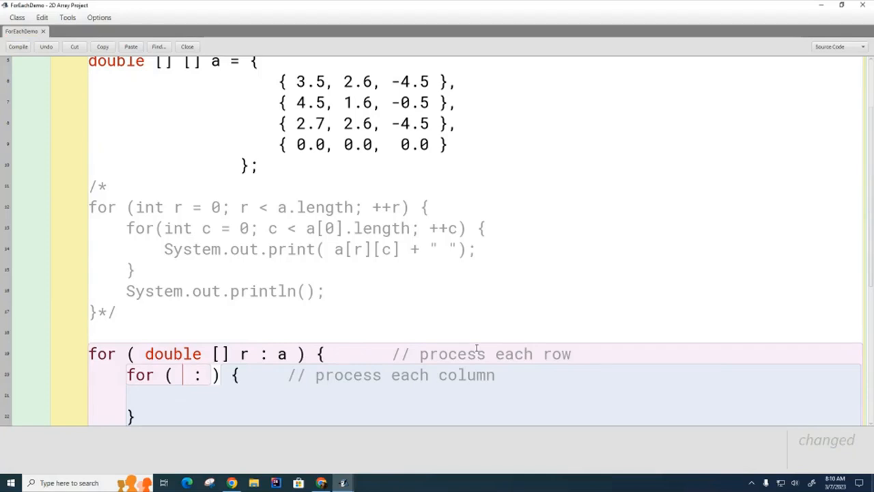
type("double c")
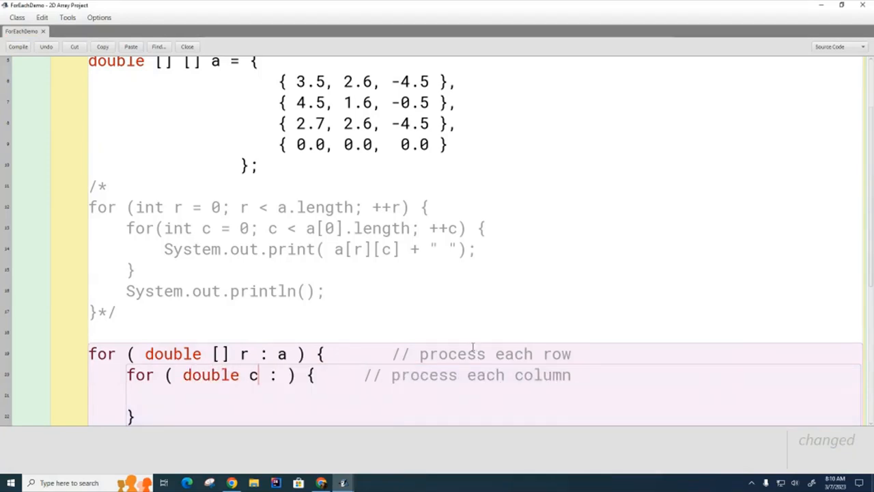
type("r")
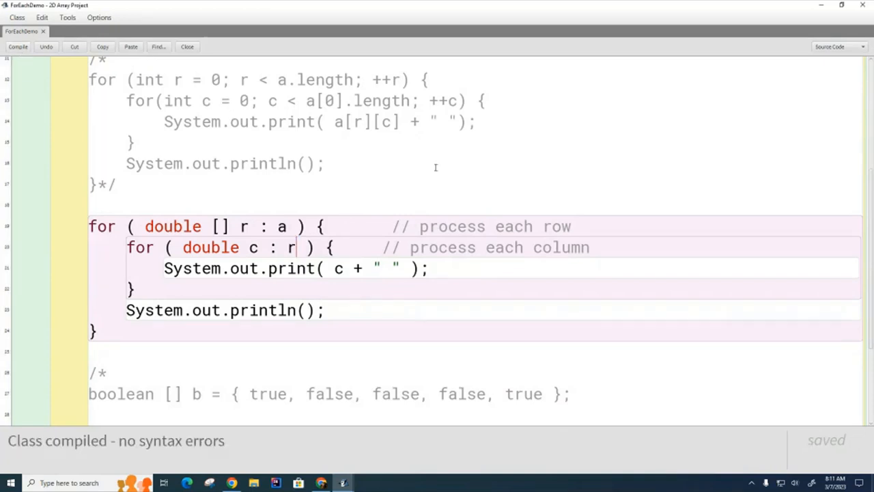
mouse_move(823, 7)
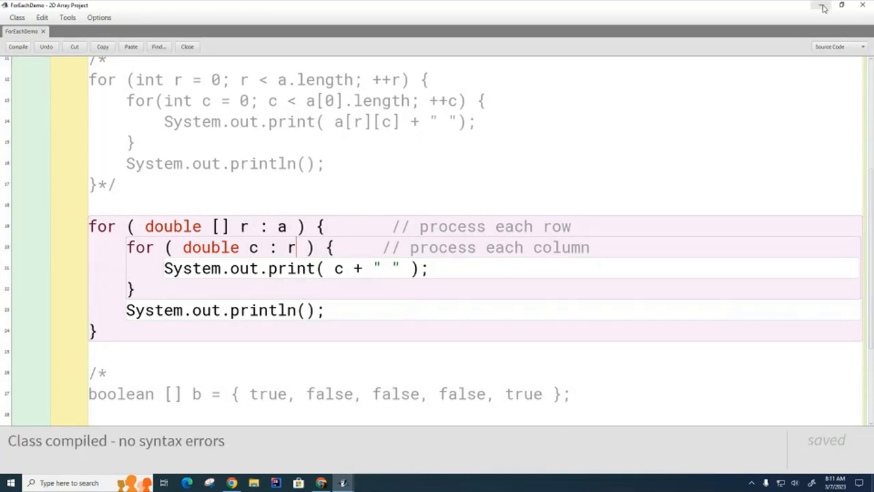